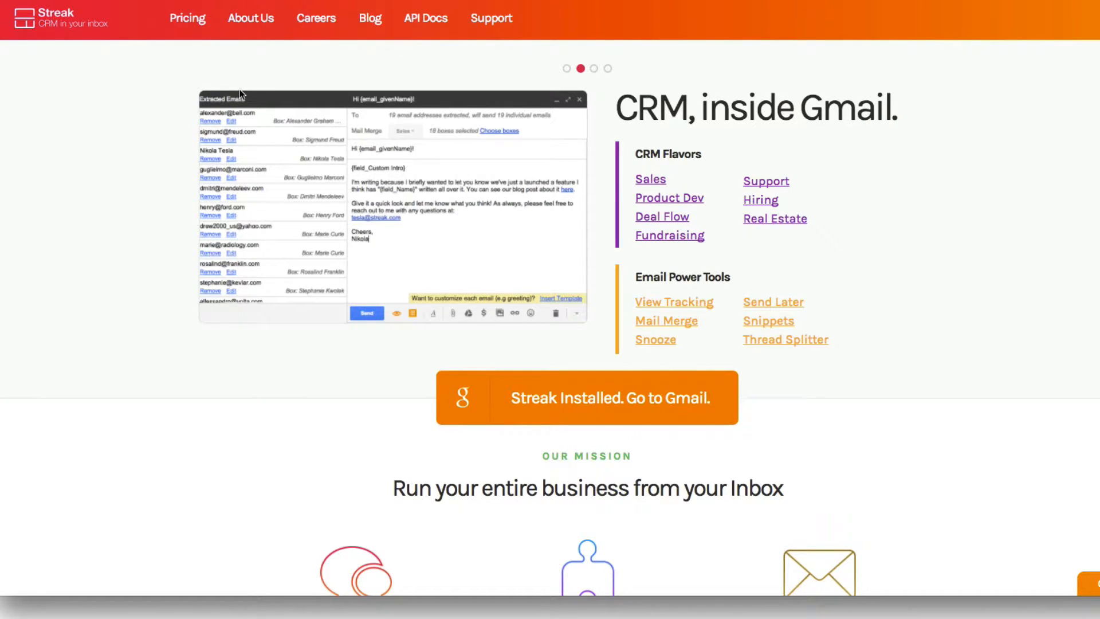
mouse_move(107, 153)
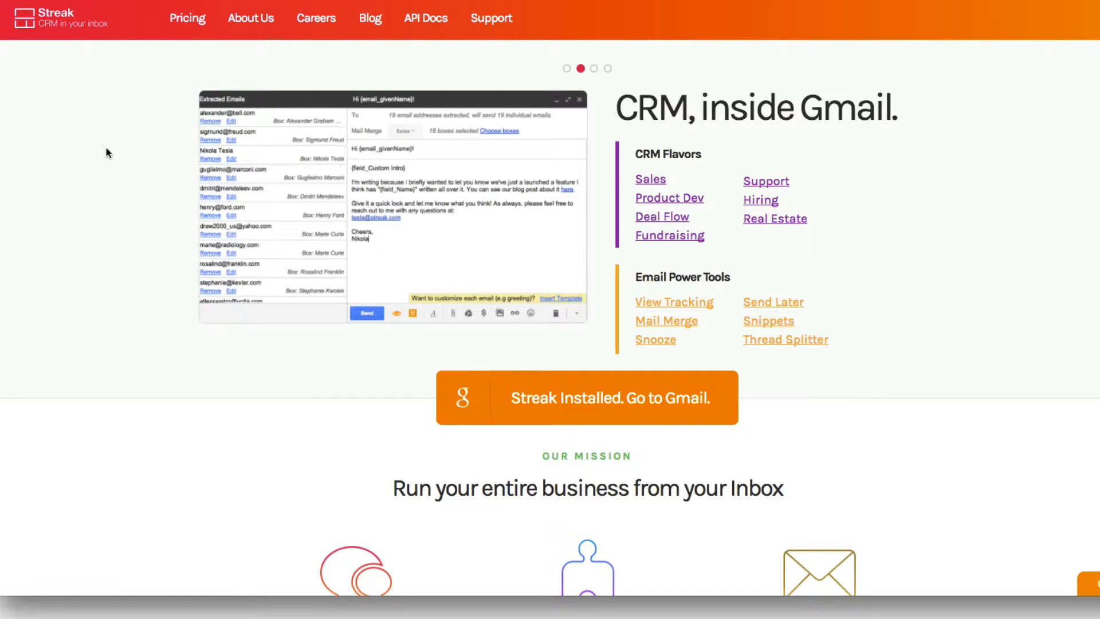
mouse_move(137, 82)
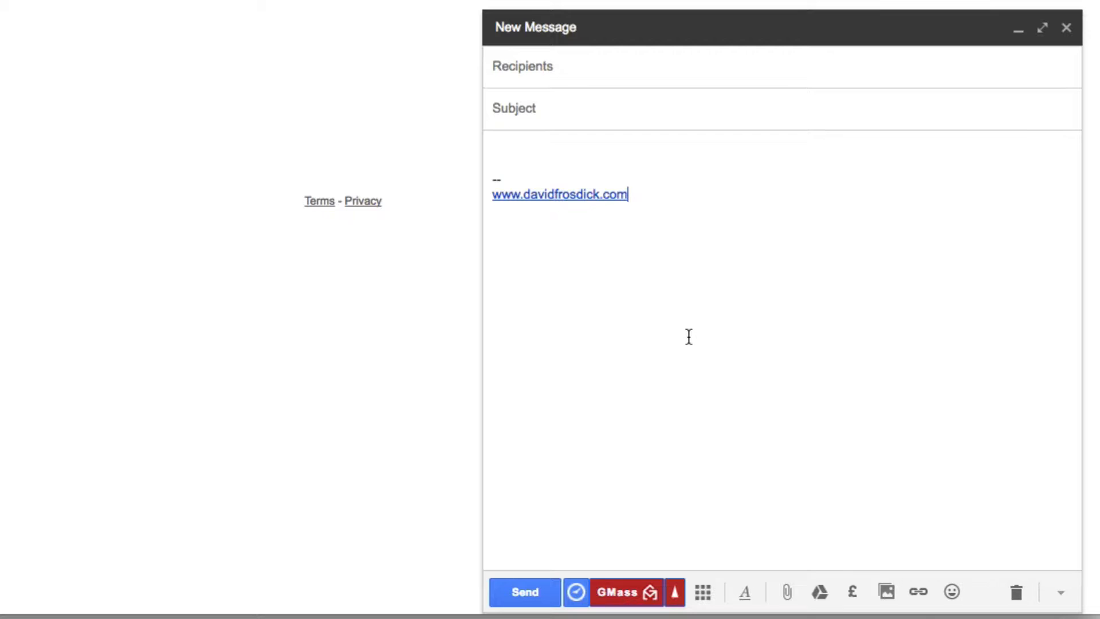
mouse_move(702, 592)
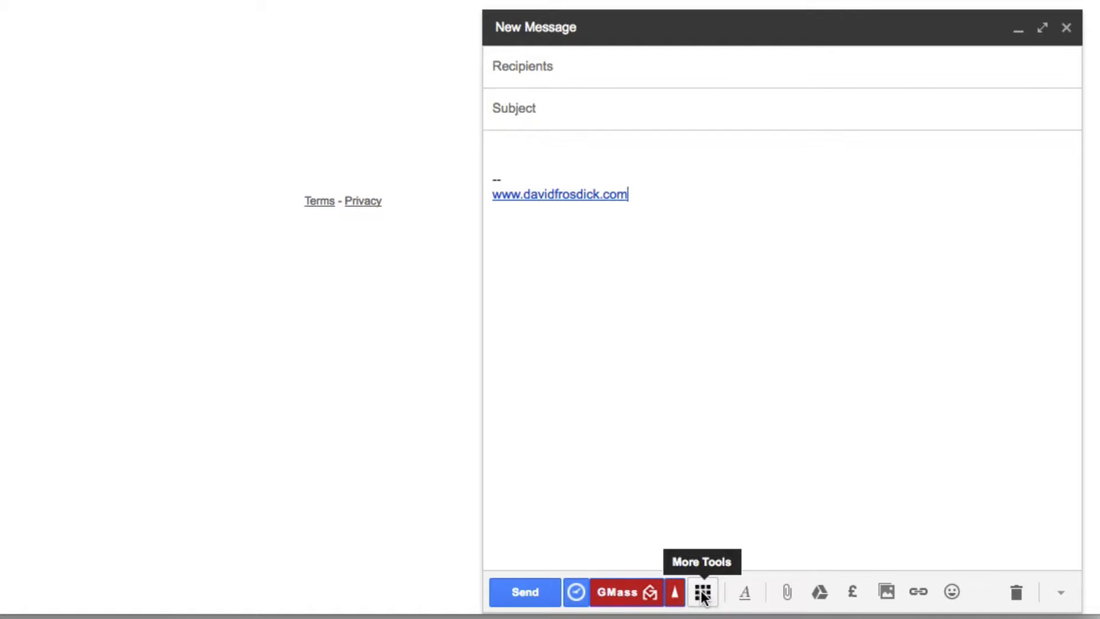
- Reveal the Streak tools tray (snooze, send later, tracking, snippets) and close its extra options menu
click(675, 592)
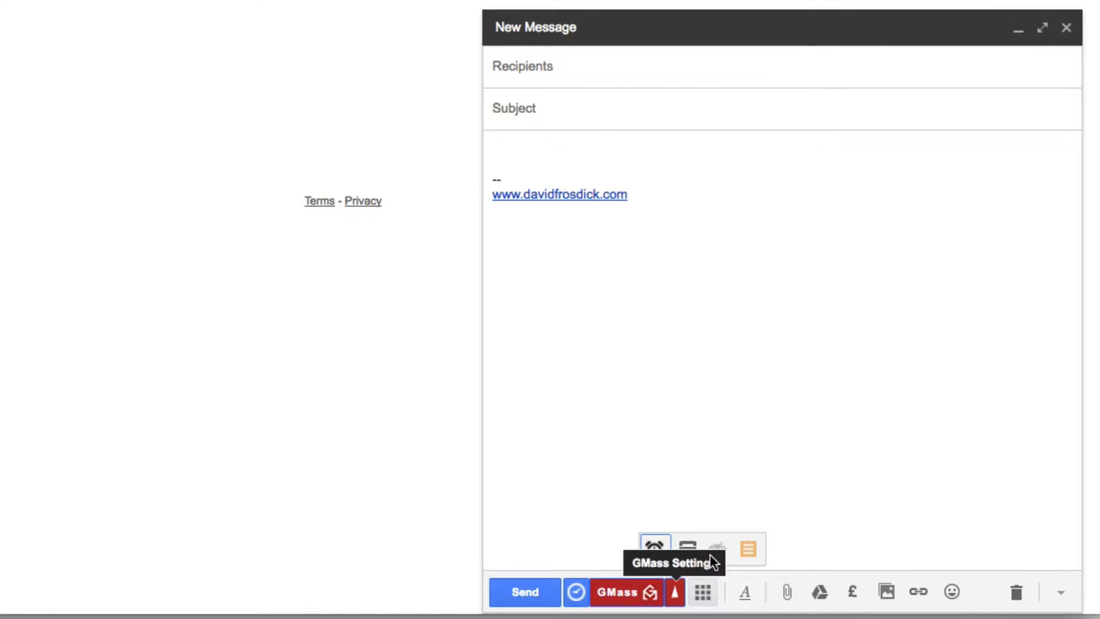
mouse_move(717, 549)
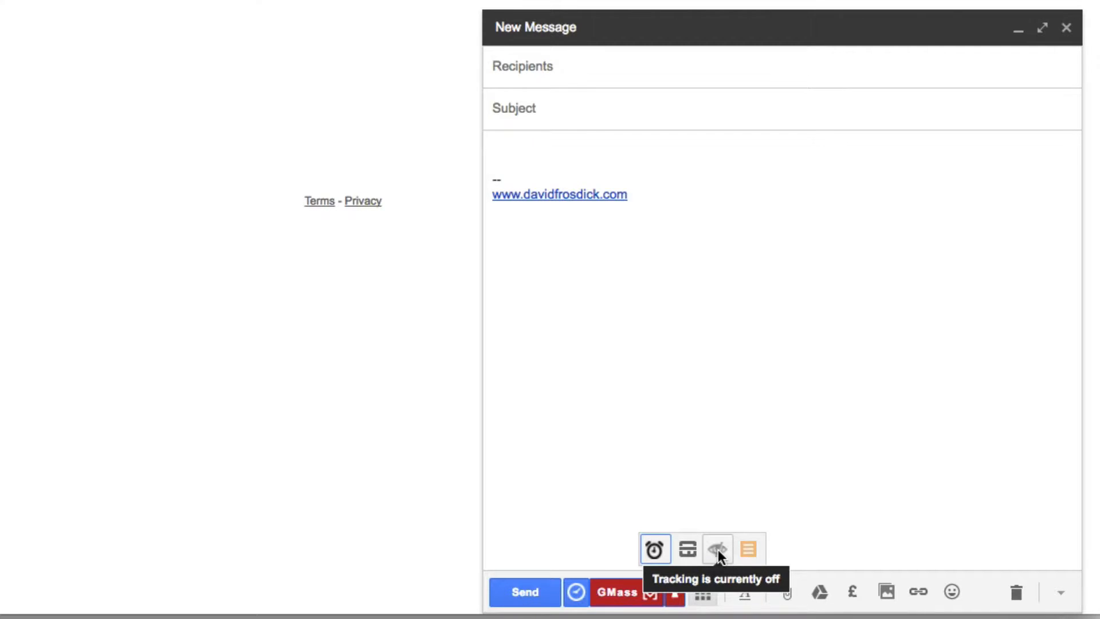
click(1060, 592)
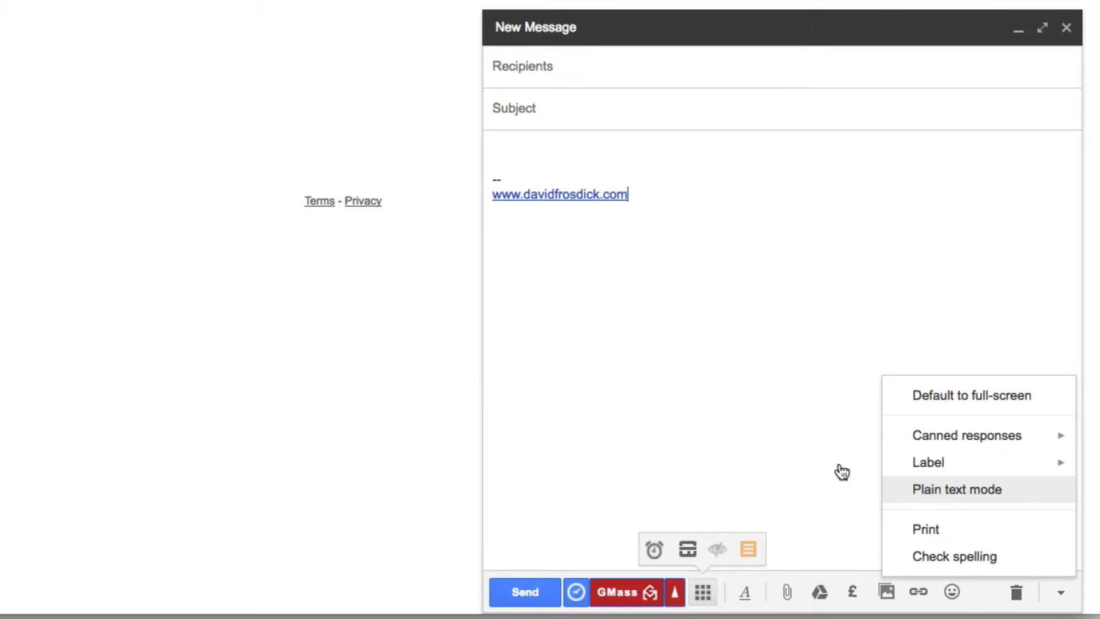
click(716, 457)
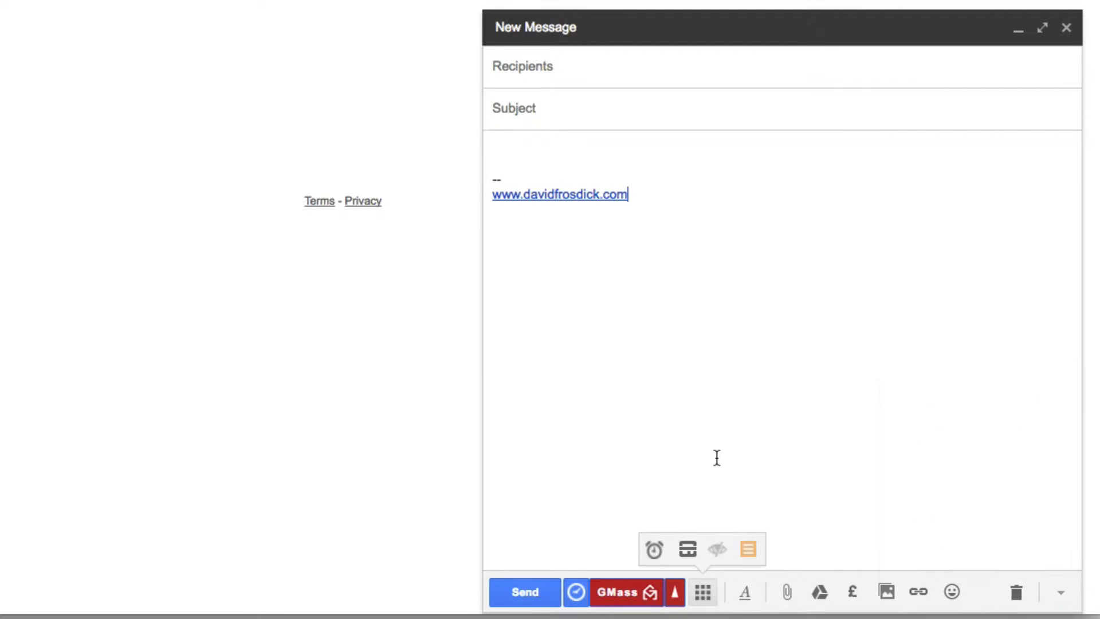
mouse_move(717, 549)
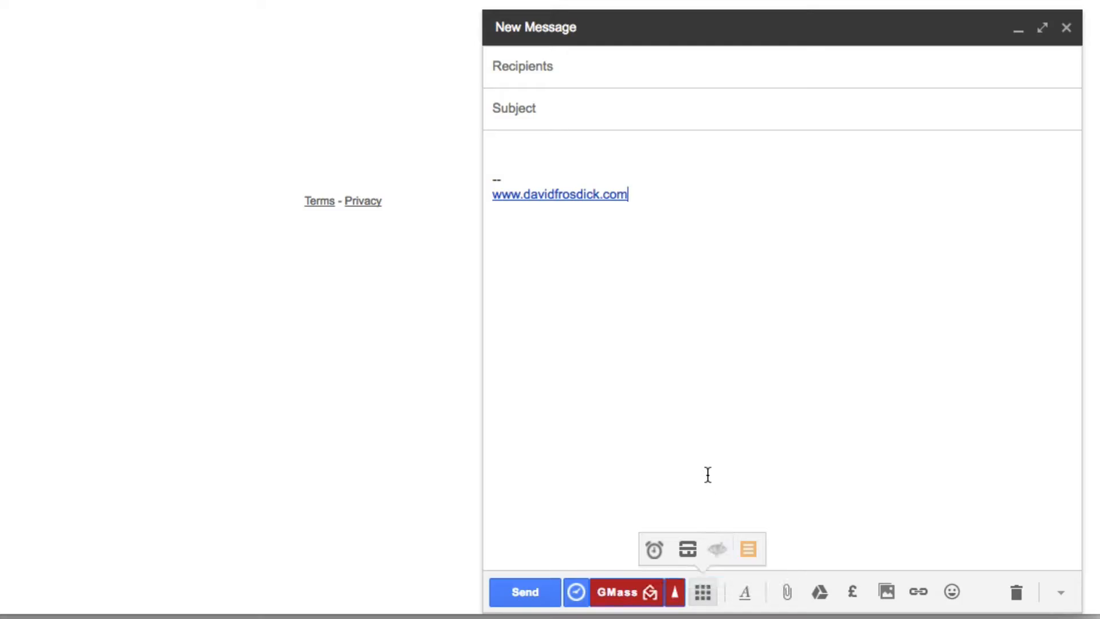
mouse_move(654, 550)
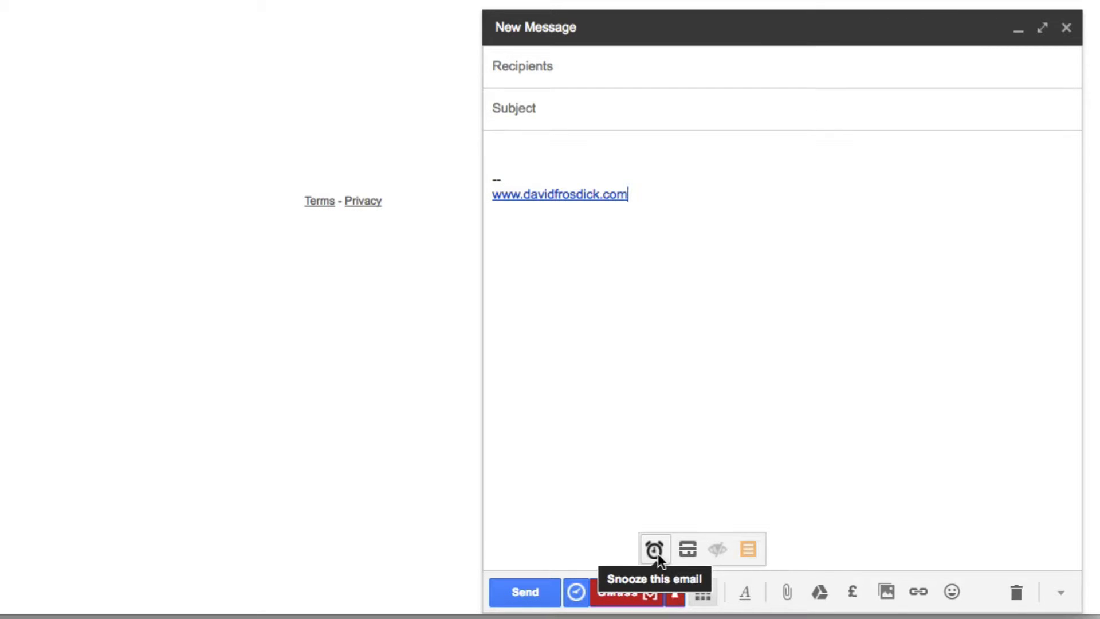
mouse_move(716, 549)
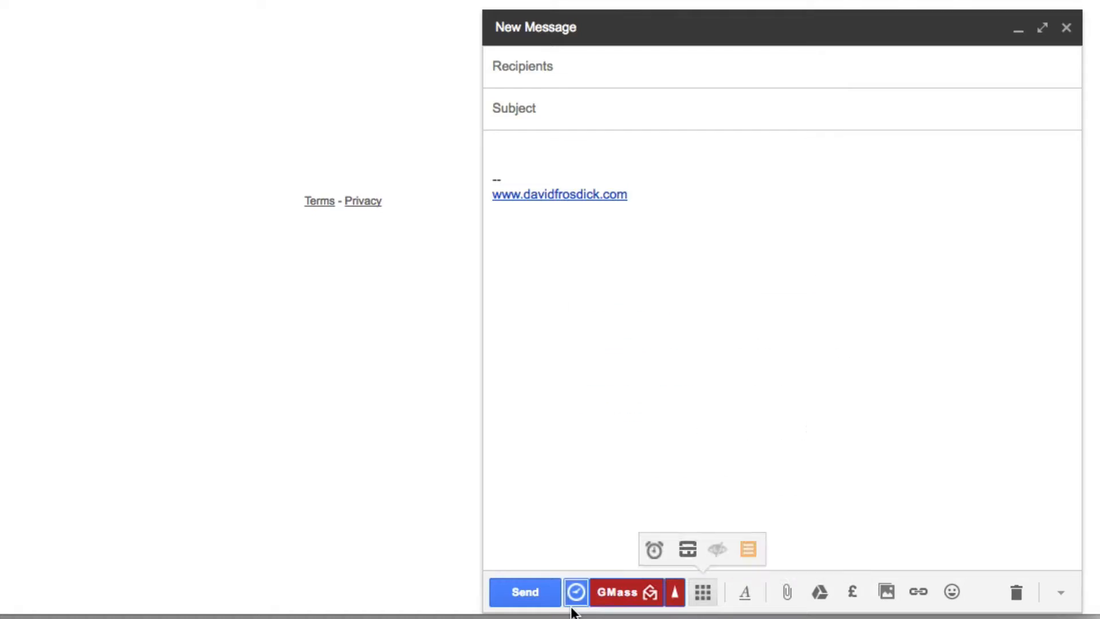
- Try the Send Later clock, then move to the GMass homepage
click(575, 592)
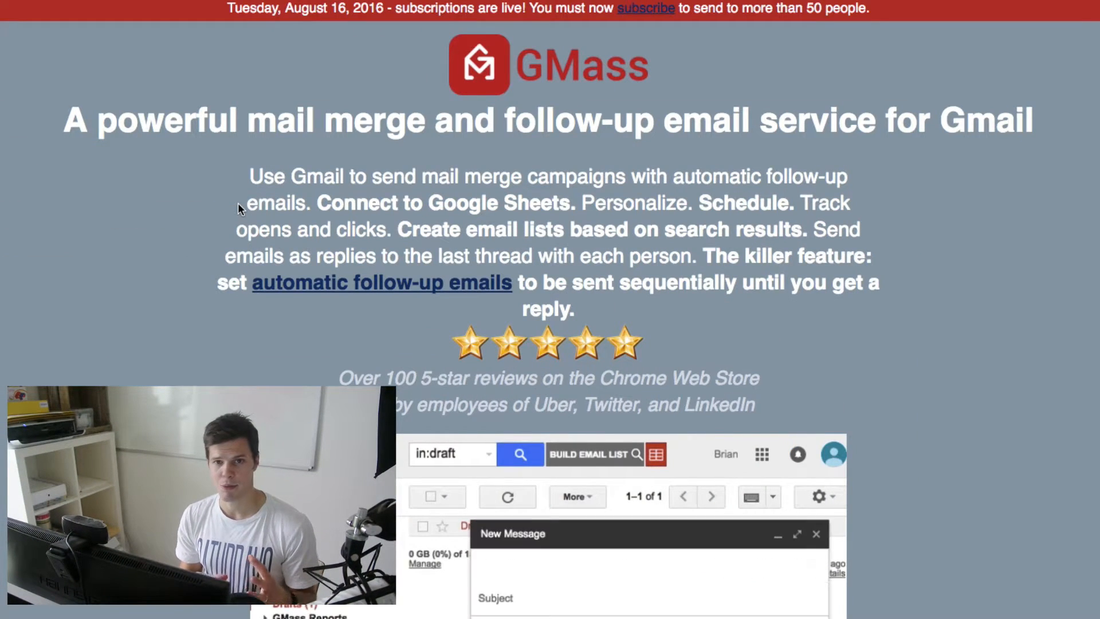
- Scroll through the GMass homepage feature list and back up
scroll(down, 3)
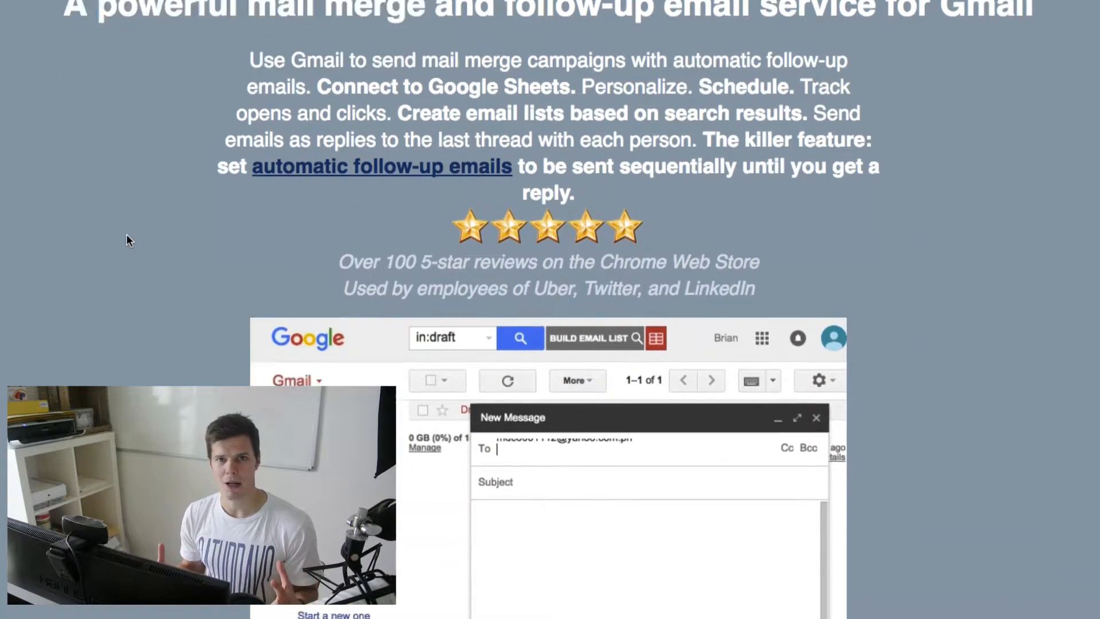
scroll(down, 3)
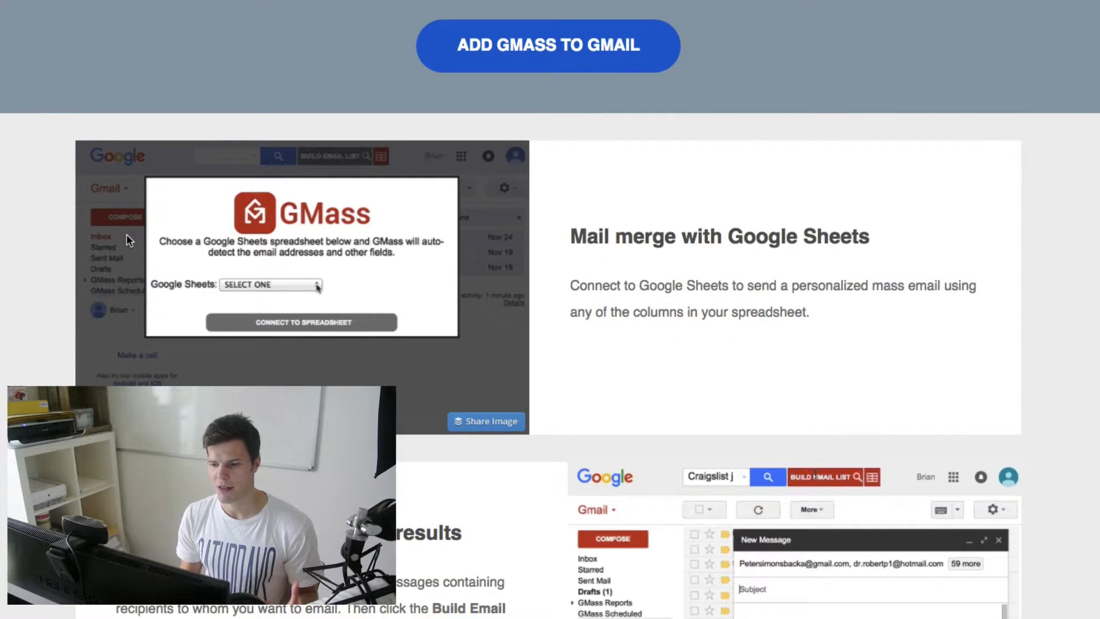
scroll(down, 3)
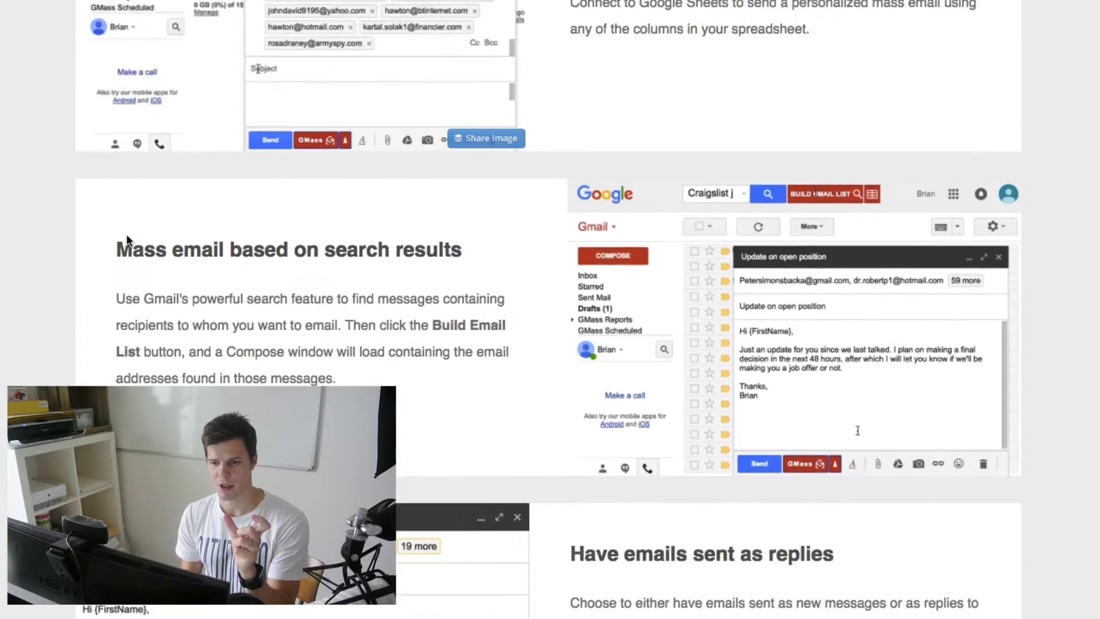
scroll(down, 3)
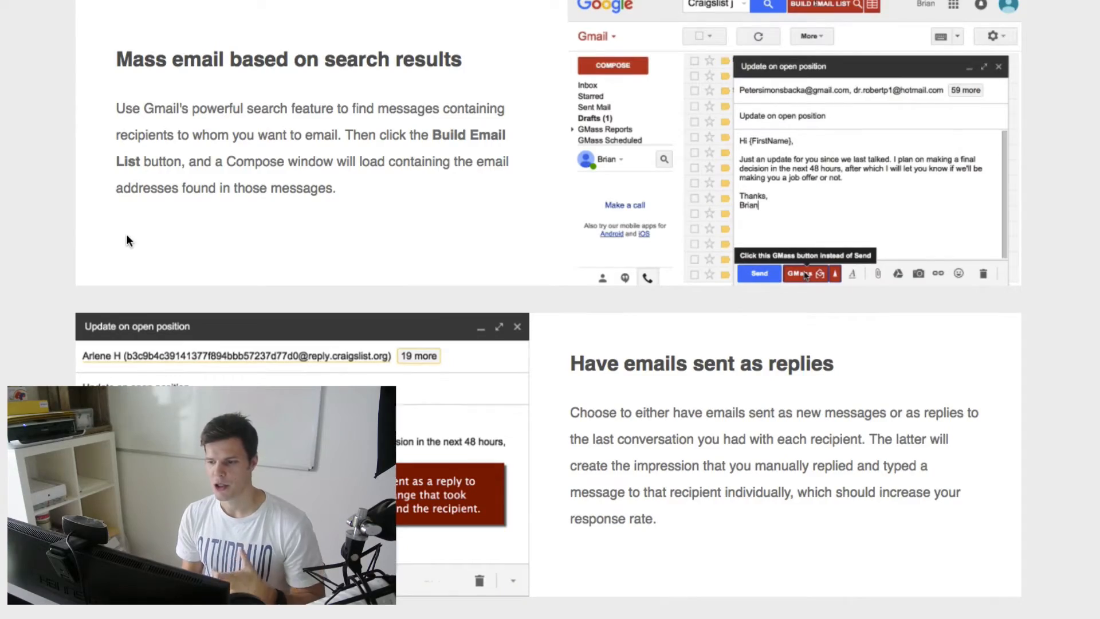
scroll(down, 3)
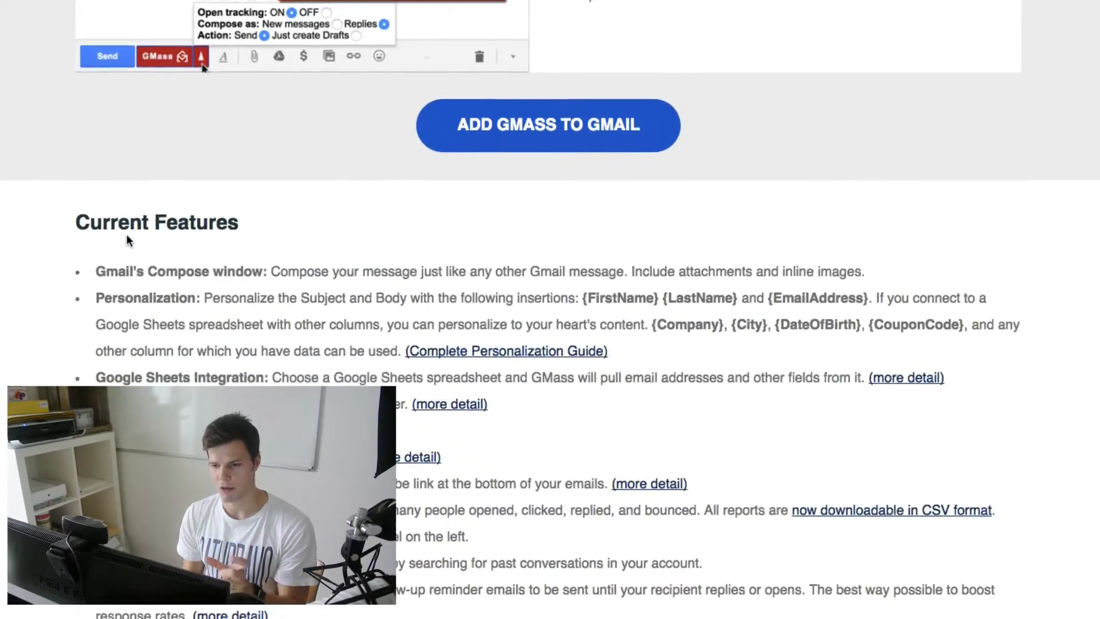
scroll(down, 3)
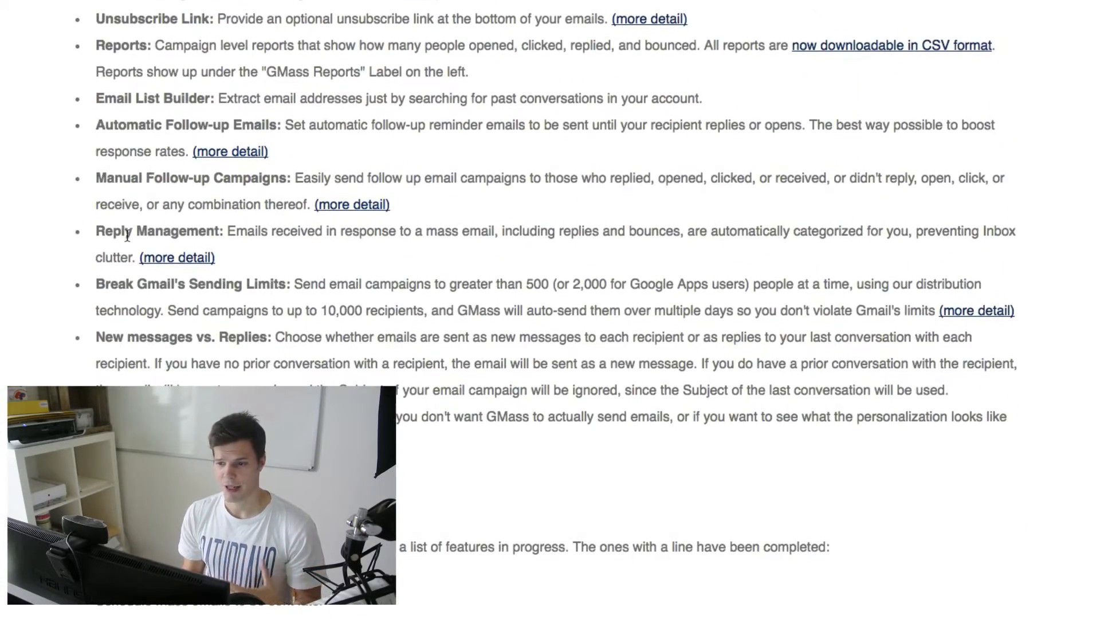
scroll(up, 3)
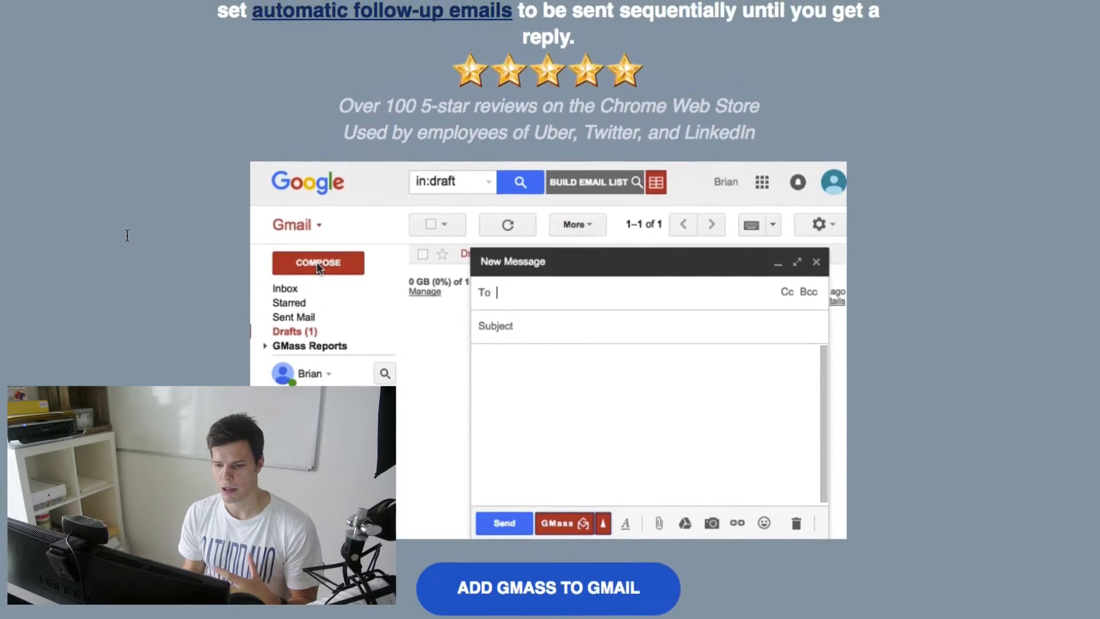
scroll(up, 3)
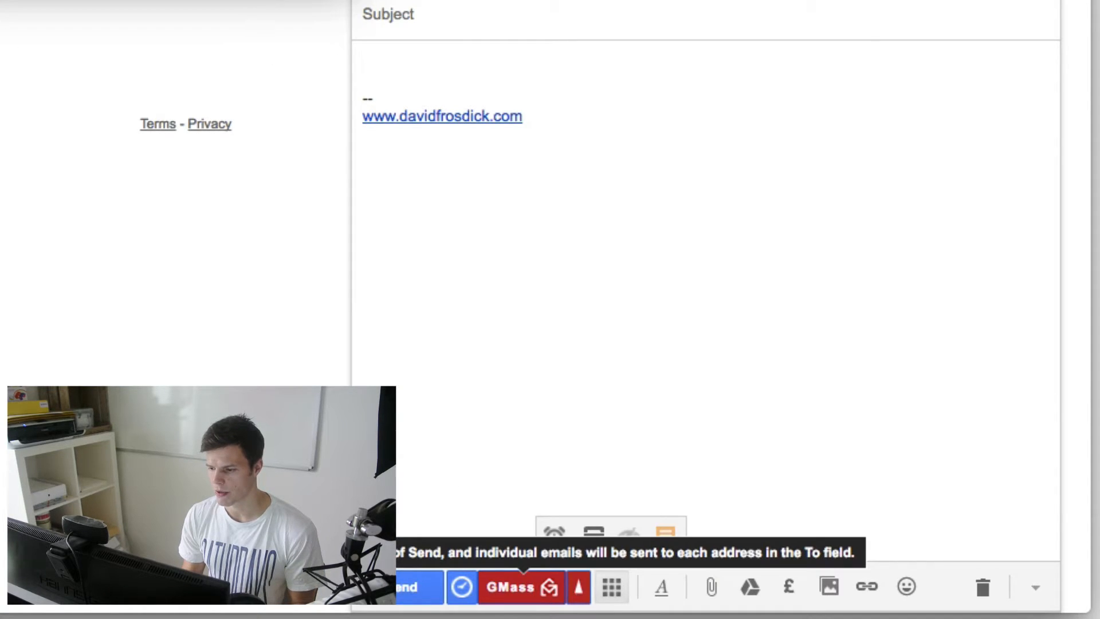
- Open this draft's GMass settings and show the Schedule choices (Now, in 1 hour, tomorrow morning)
click(519, 587)
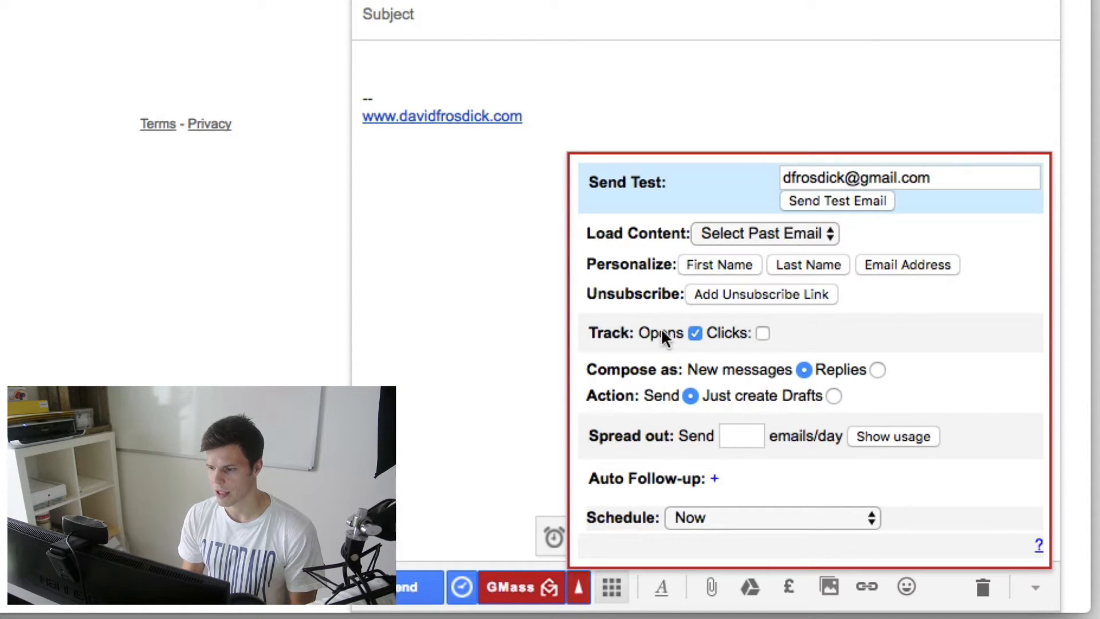
mouse_move(687, 349)
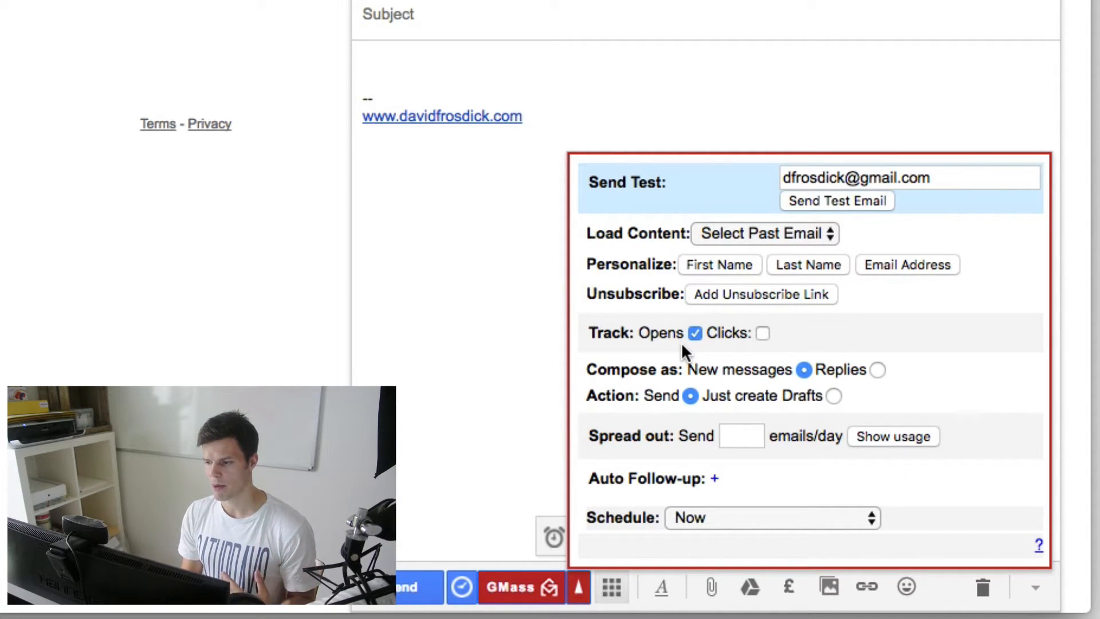
click(772, 518)
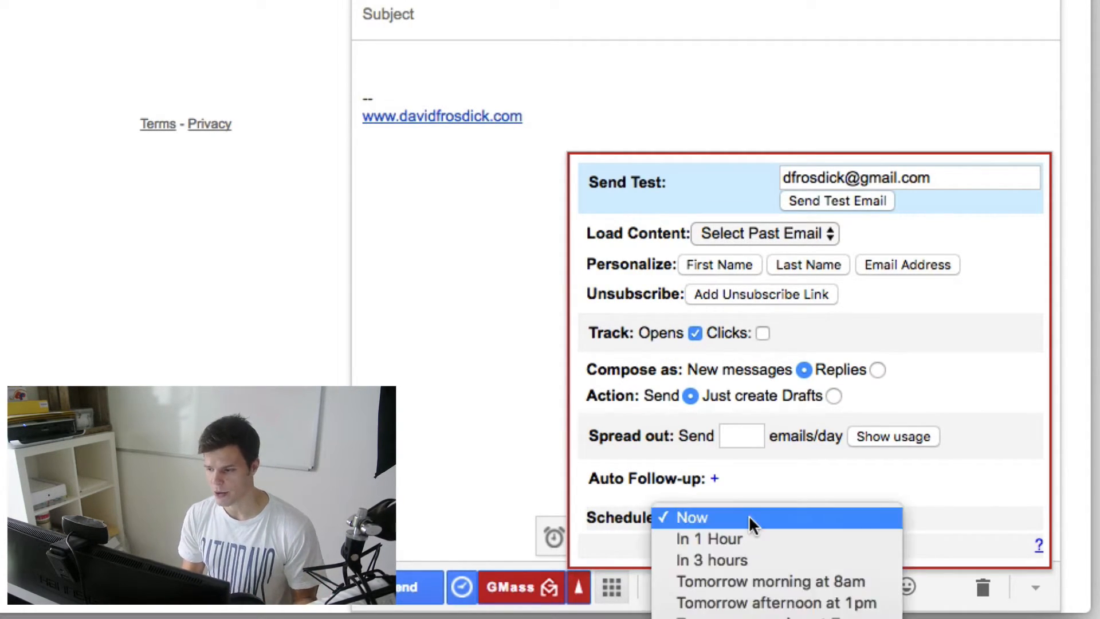
mouse_move(775, 603)
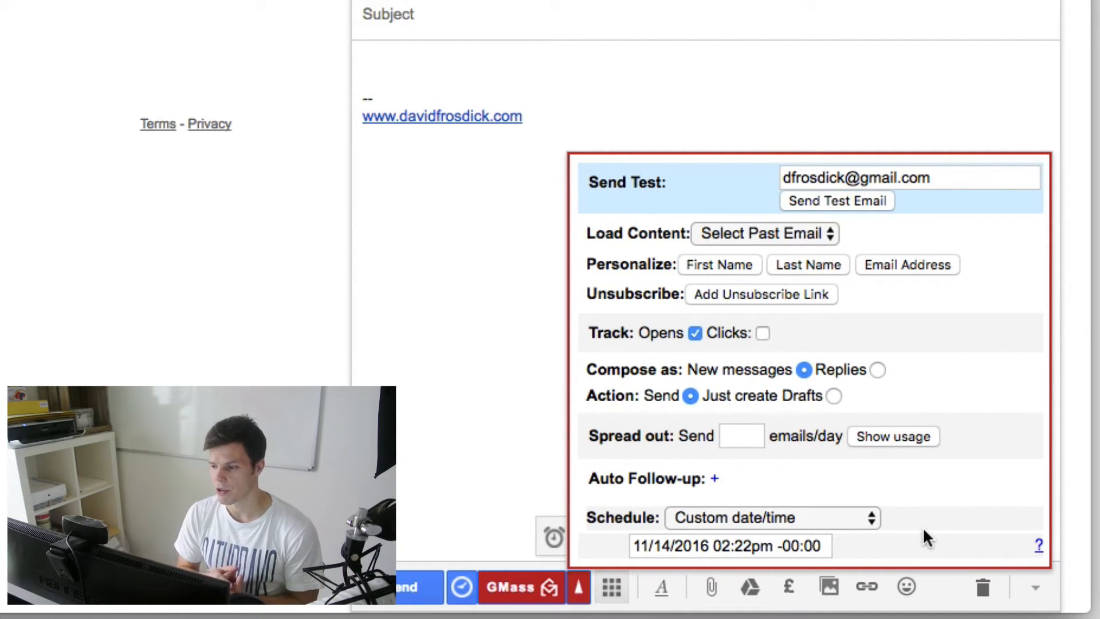
mouse_move(582, 377)
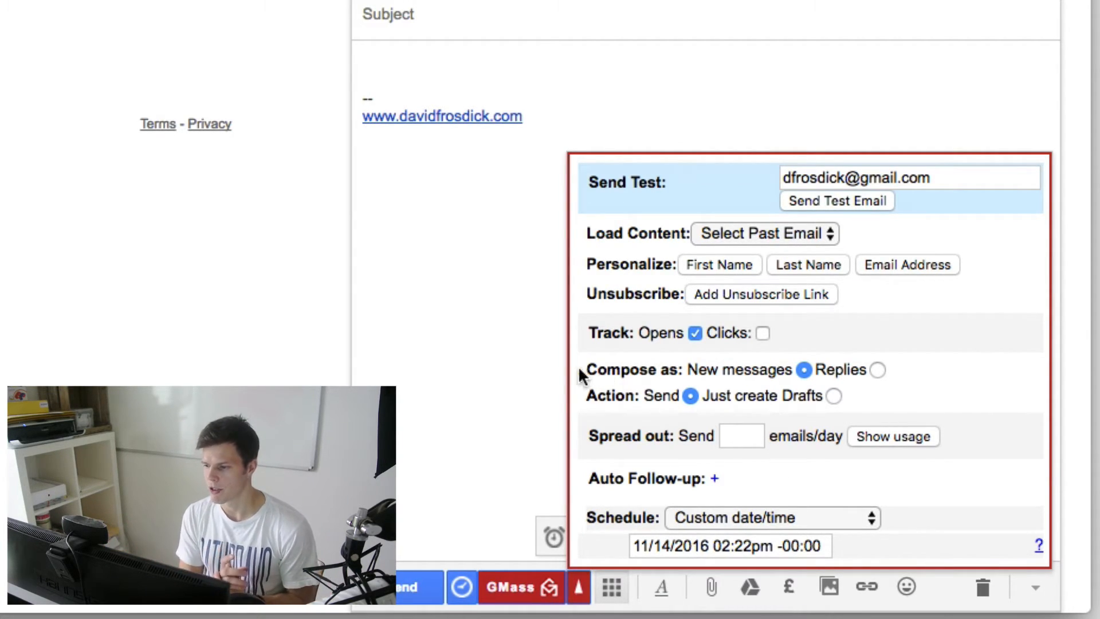